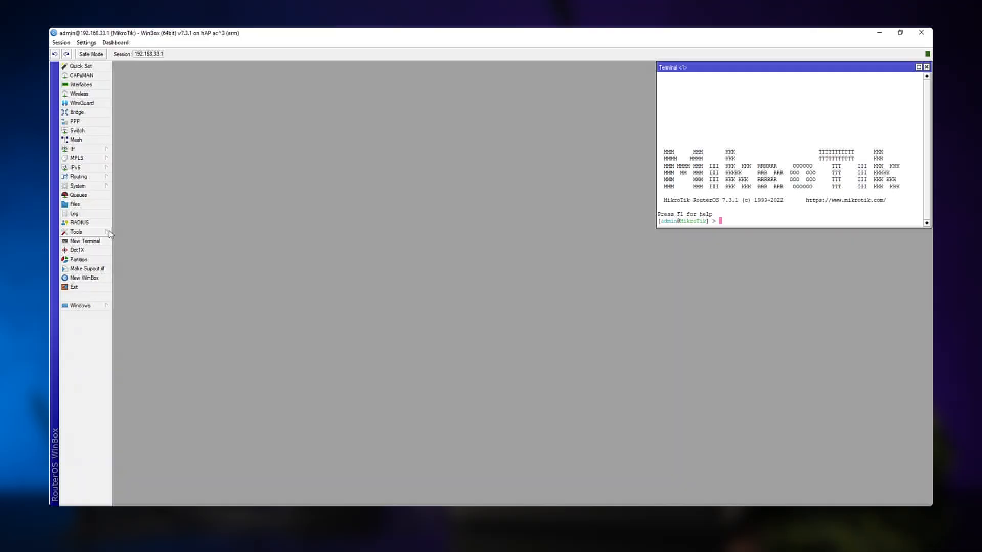
Step: Open the Packet Sniffer settings from Tools and show the General options
left_click(76, 231)
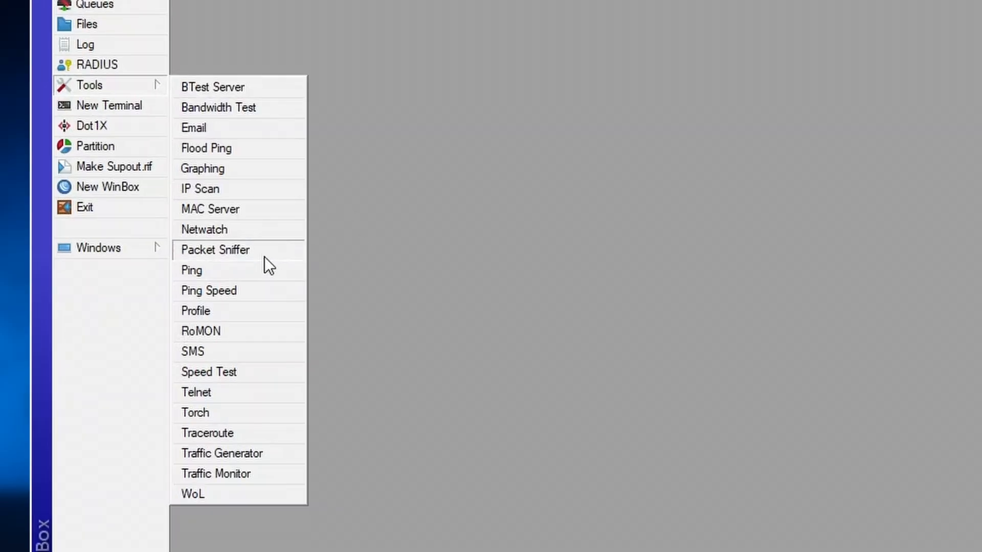
left_click(214, 249)
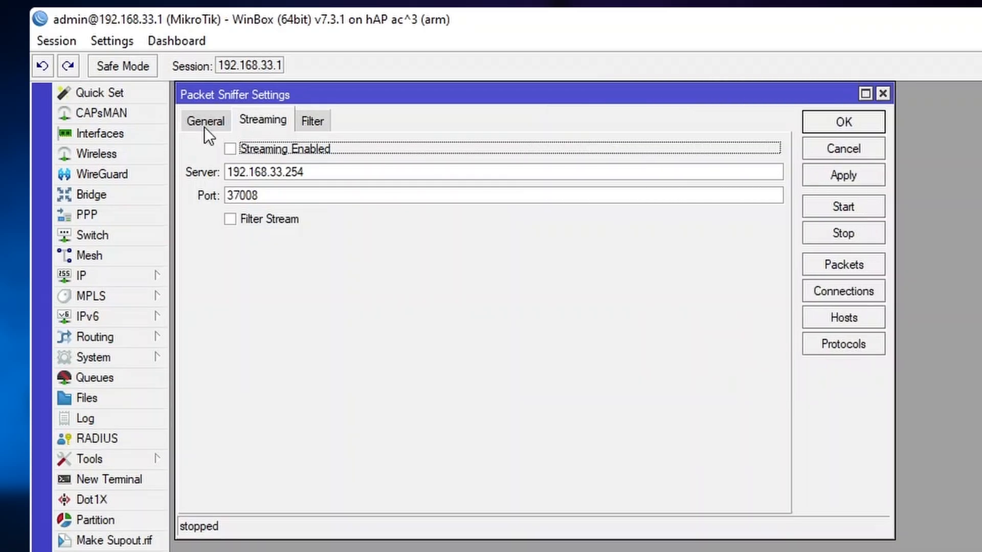
left_click(205, 120)
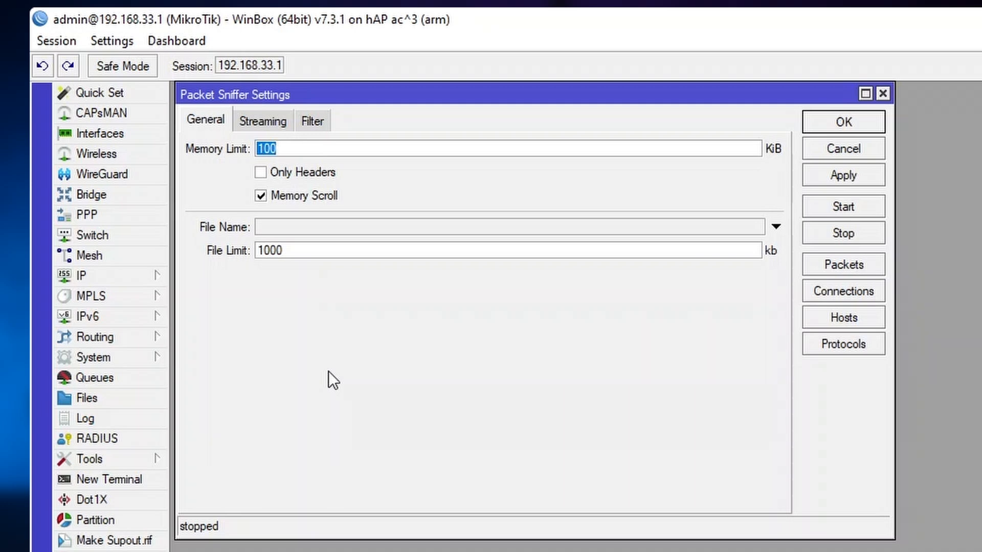
mouse_move(328, 222)
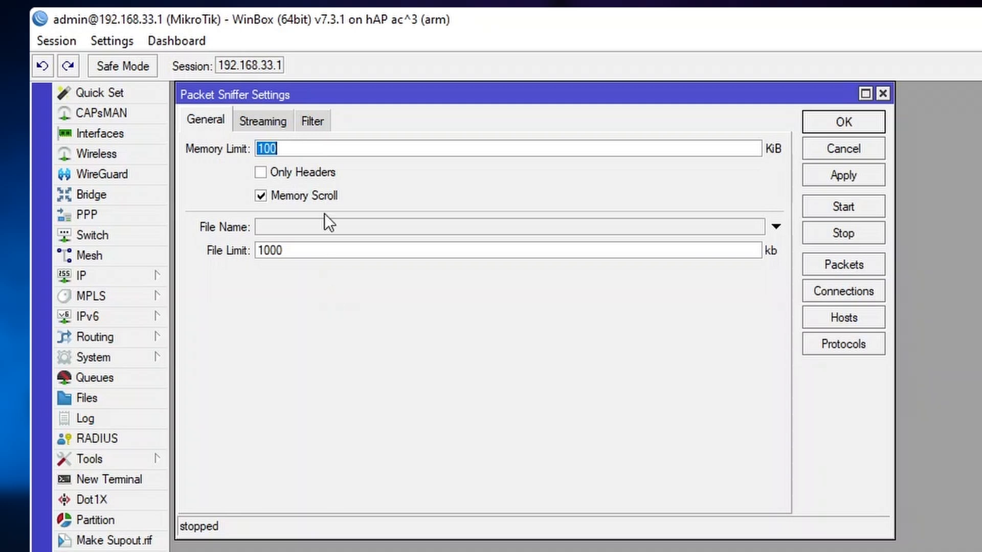
mouse_move(312, 238)
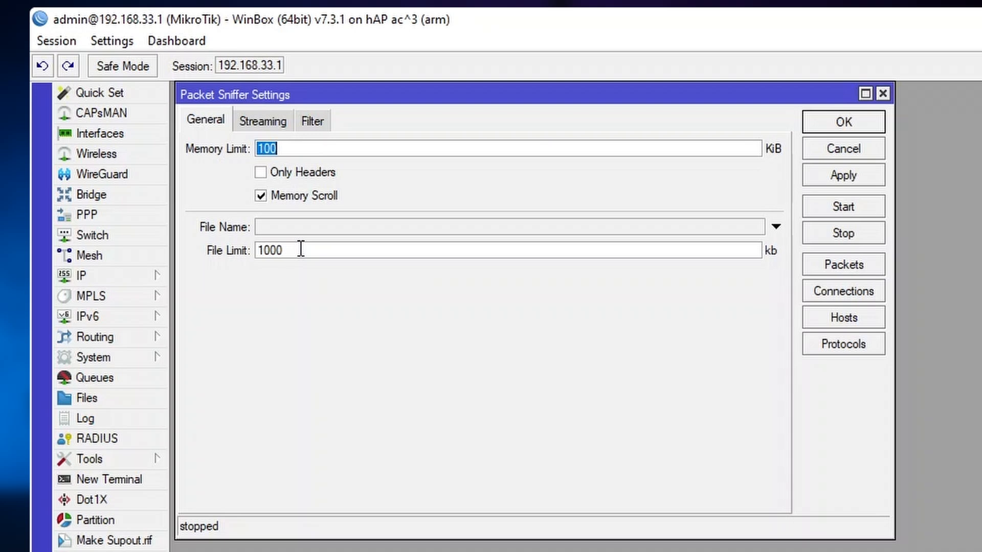
mouse_move(263, 129)
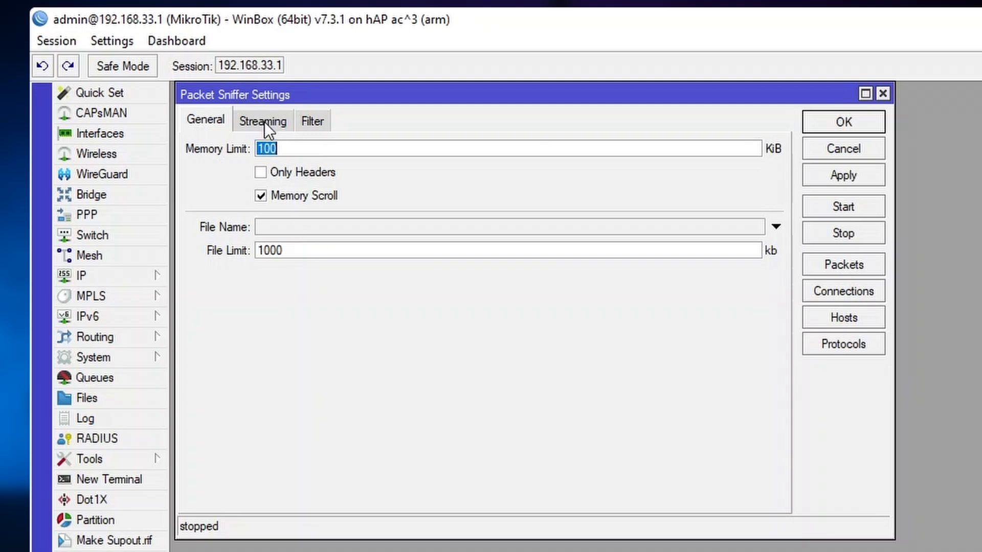
Step: Enable Streaming and Filter Stream toward 192.168.33.254 port 37008
left_click(262, 120)
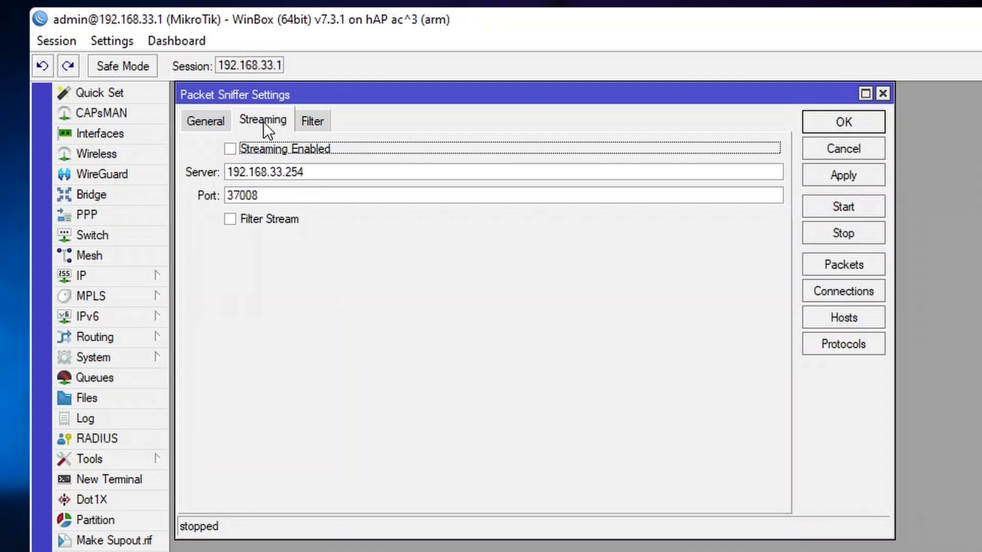
left_click(229, 148)
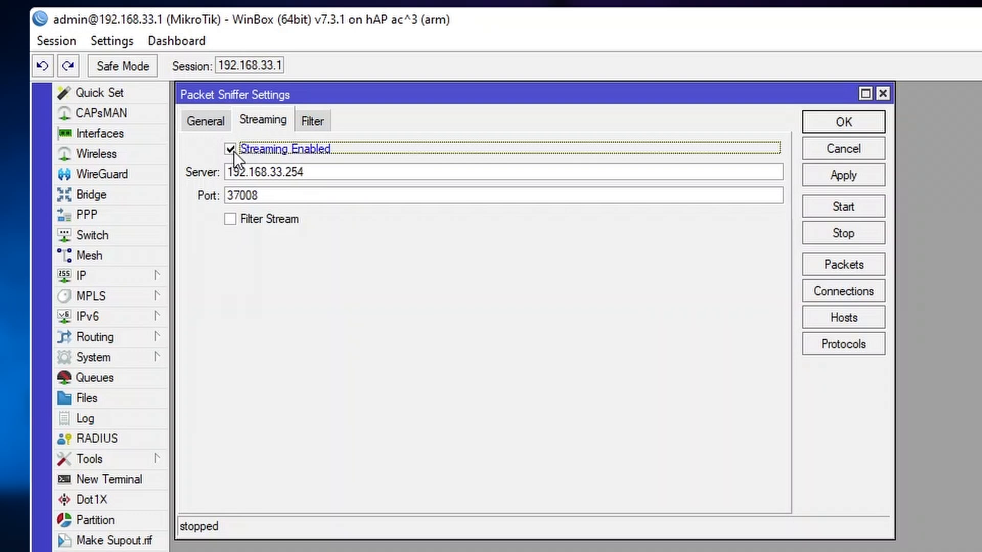
left_click(231, 218)
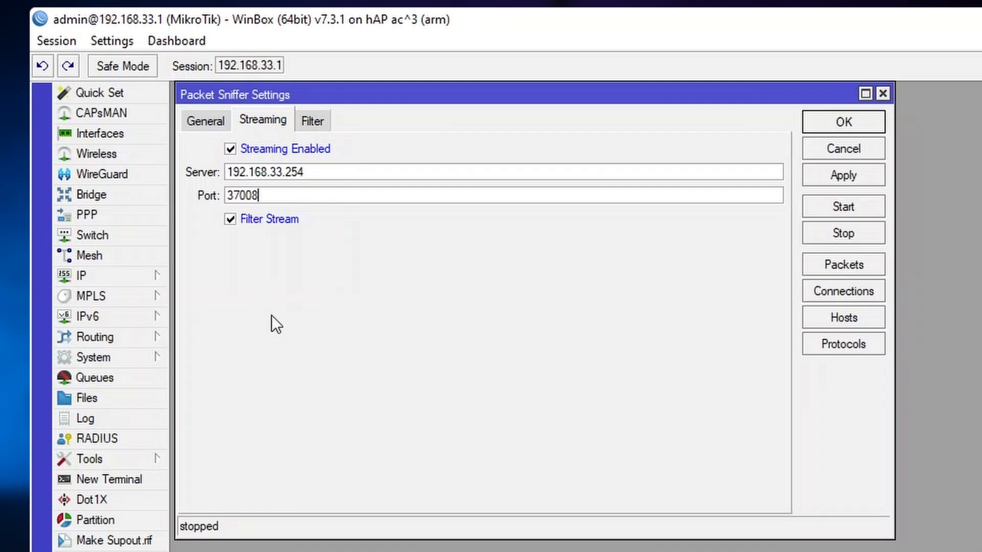
left_click(312, 120)
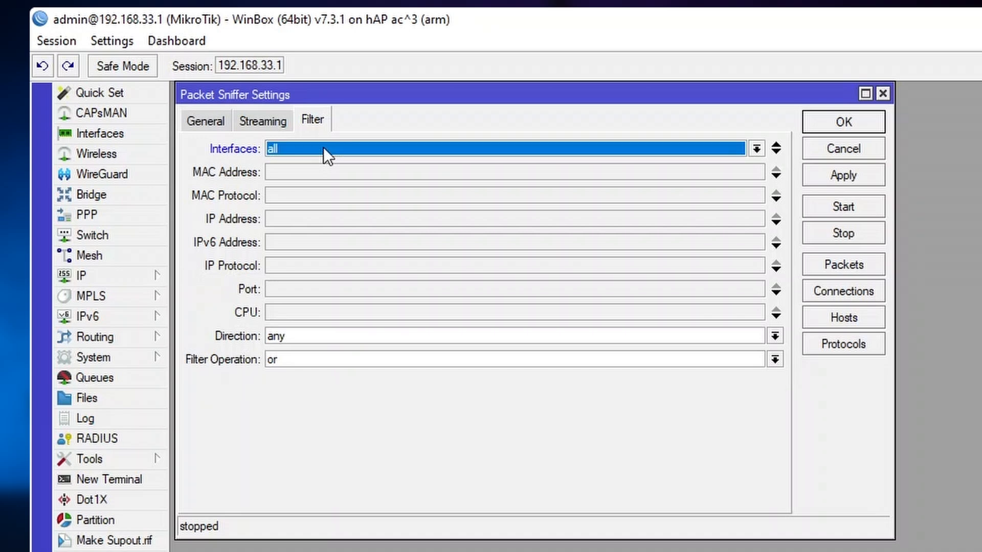
mouse_move(323, 312)
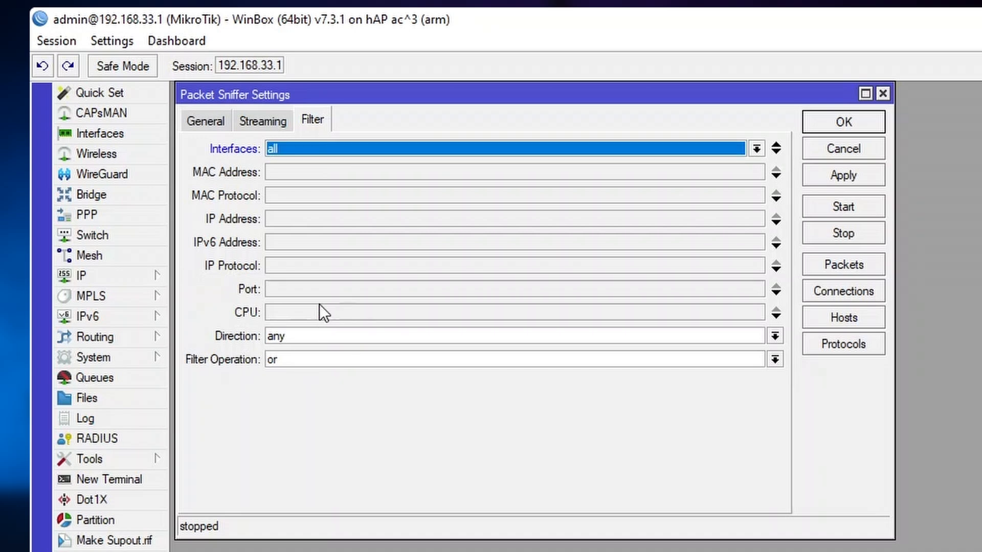
Step: Set the sniffer Interfaces to ether5 and keep Direction any
left_click(756, 149)
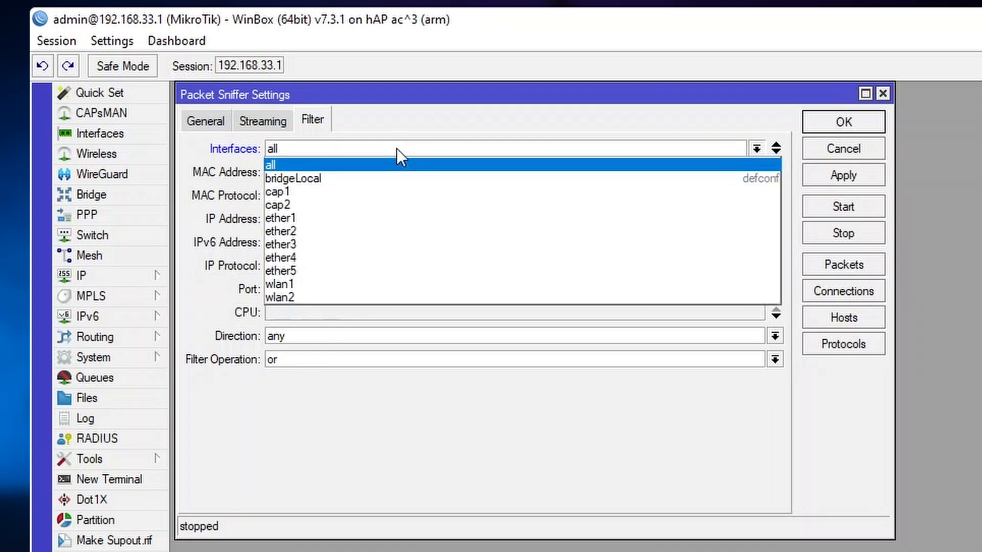
left_click(280, 271)
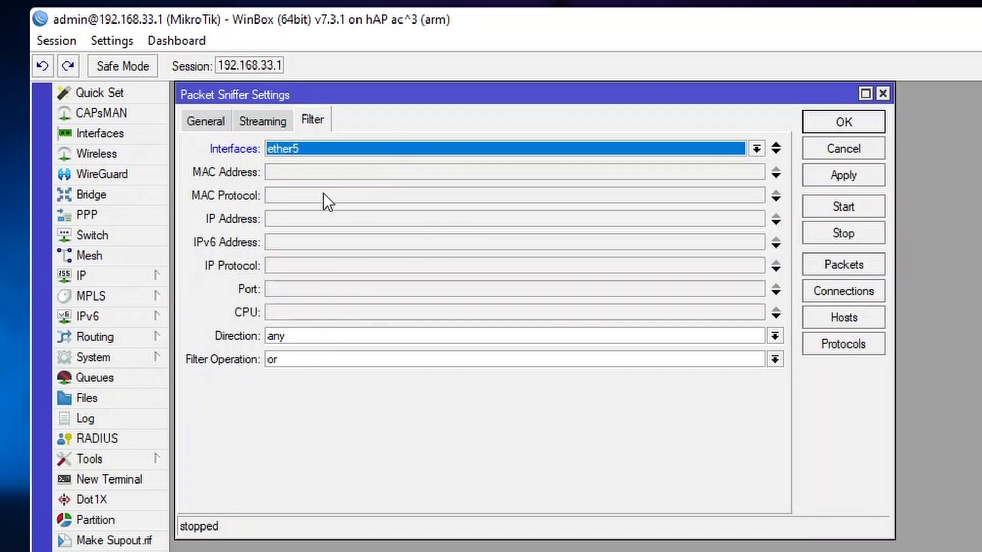
left_click(774, 335)
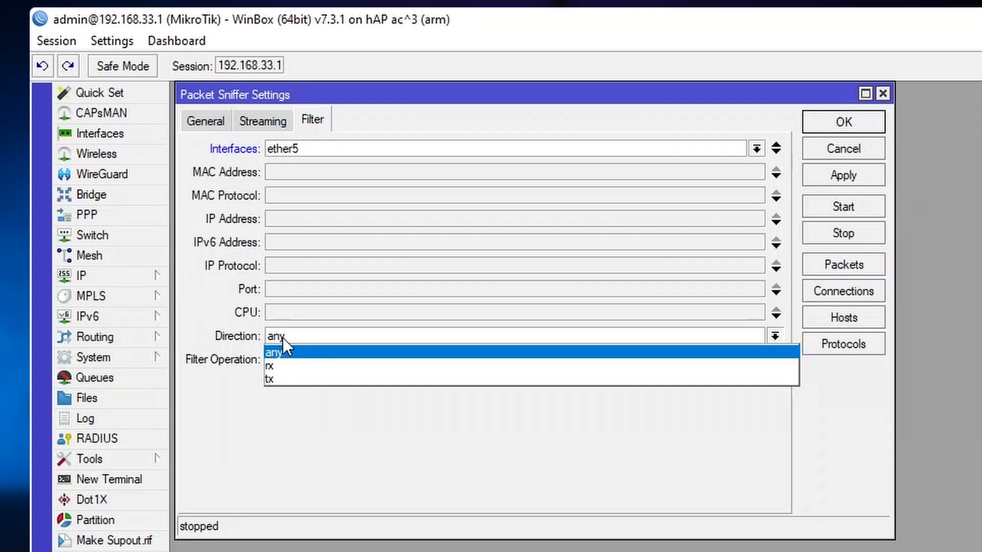
mouse_move(284, 369)
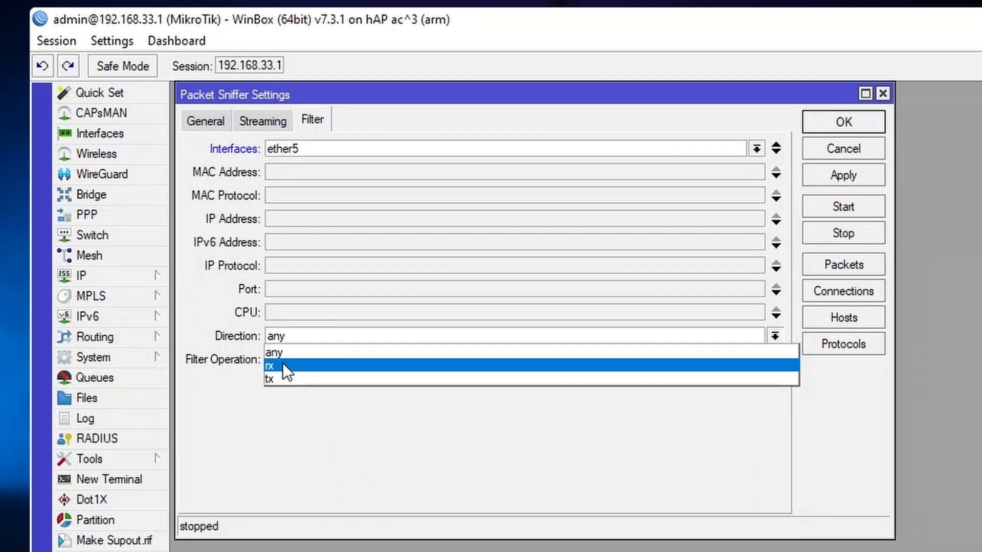
left_click(273, 352)
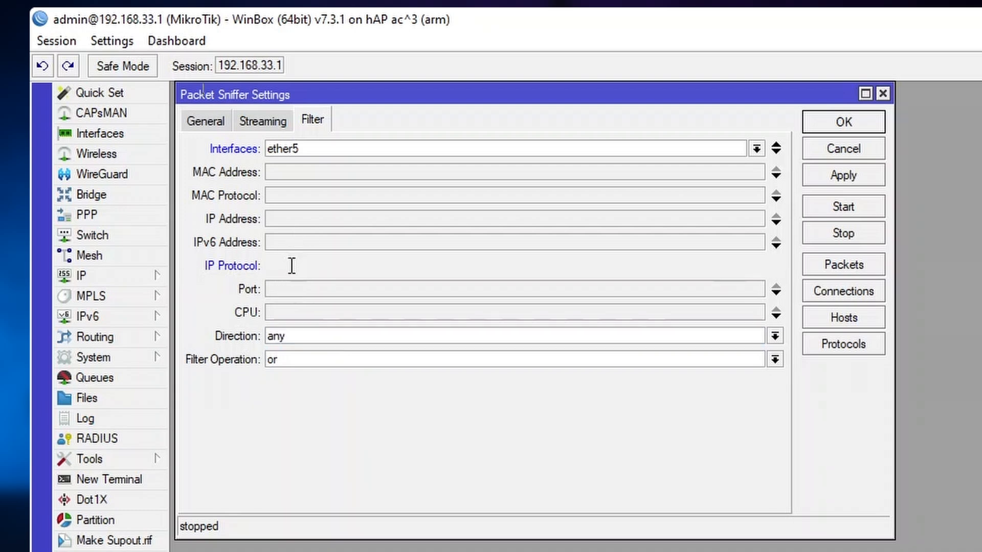
Step: Enable the IP Protocol filter set to icmp, leaving MAC protocol unset
left_click(756, 265)
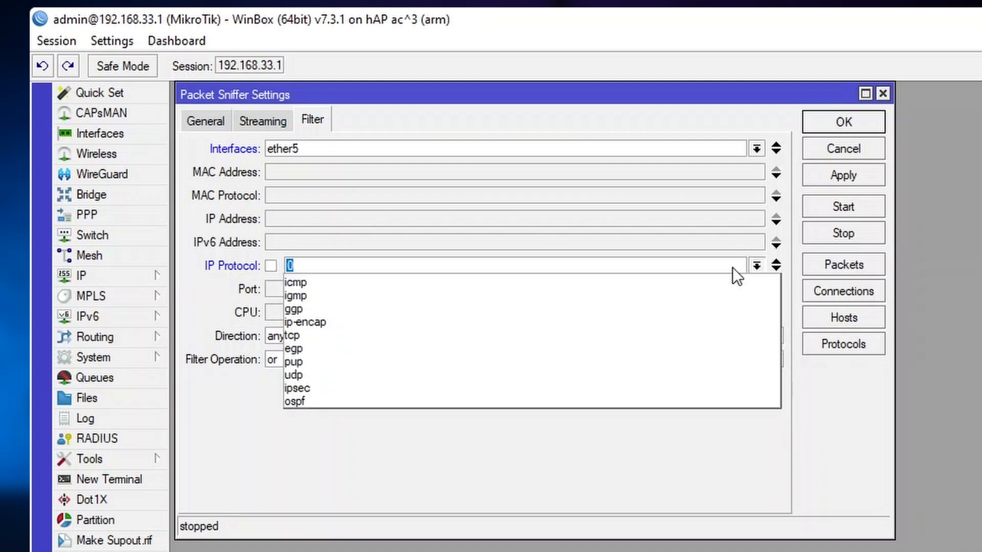
mouse_move(590, 375)
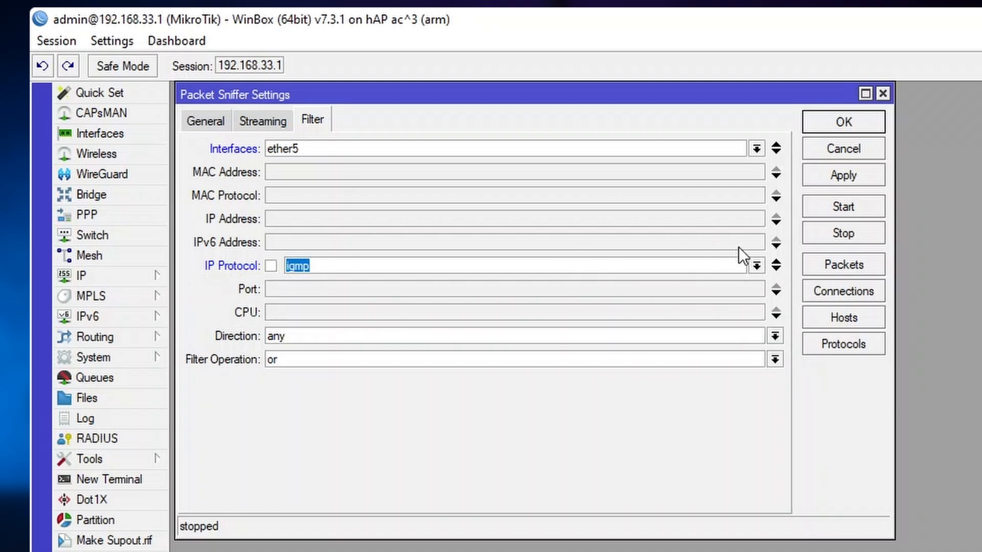
type("icmp")
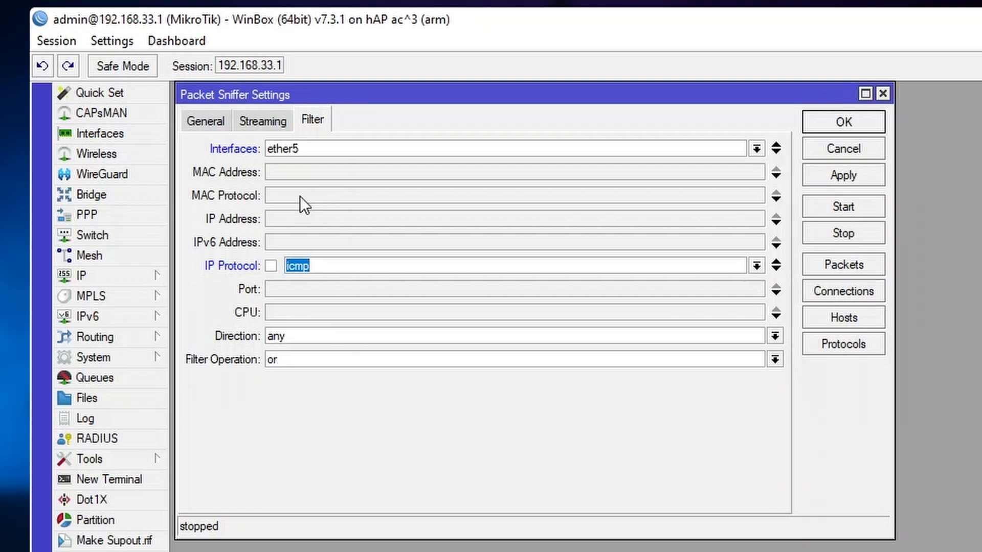
left_click(271, 195)
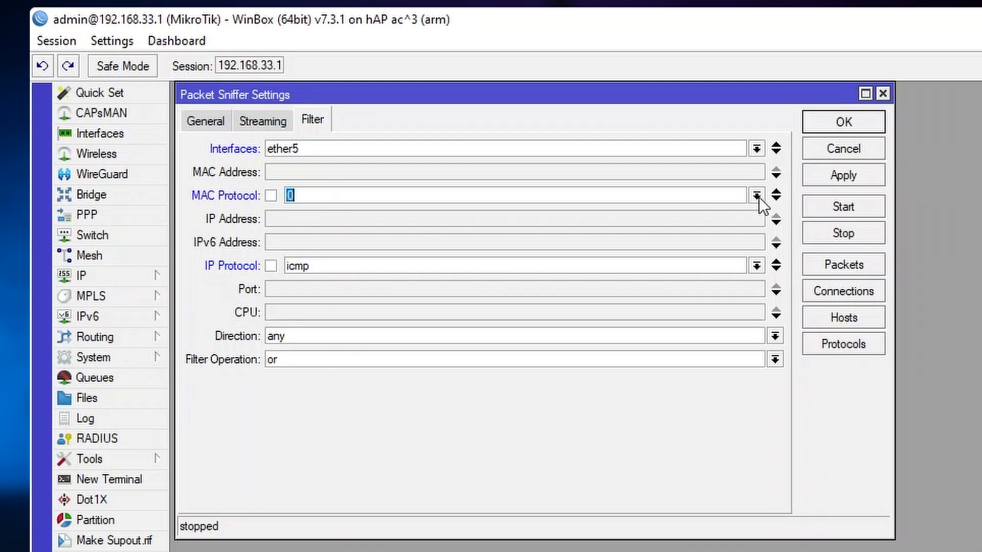
left_click(756, 196)
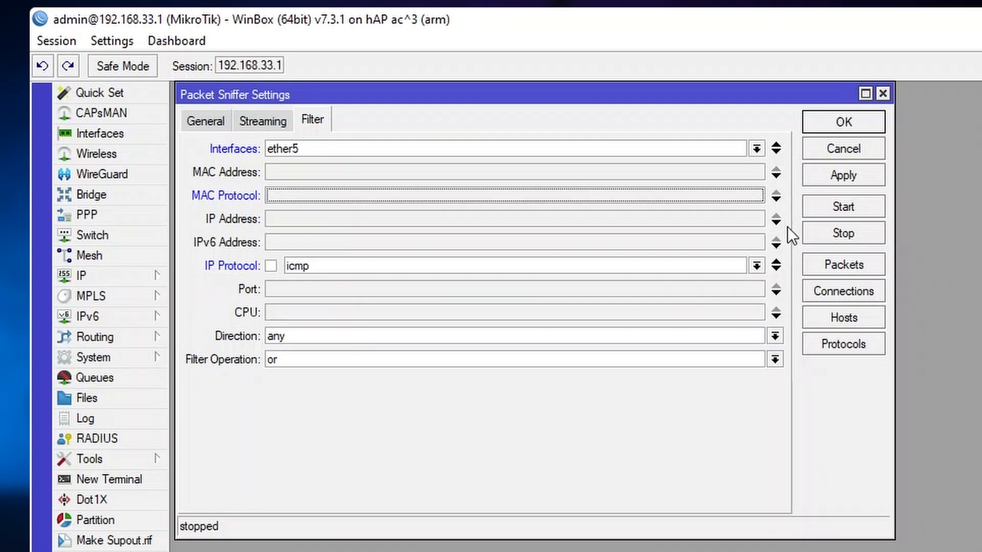
Step: Review the General, Streaming and Filter tabs, then apply the sniffer configuration
left_click(205, 120)
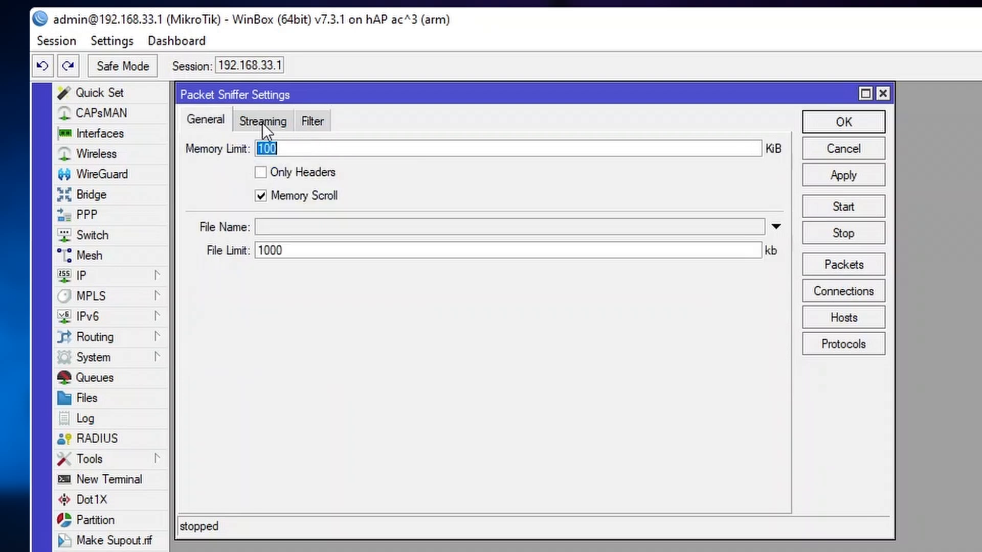
left_click(262, 120)
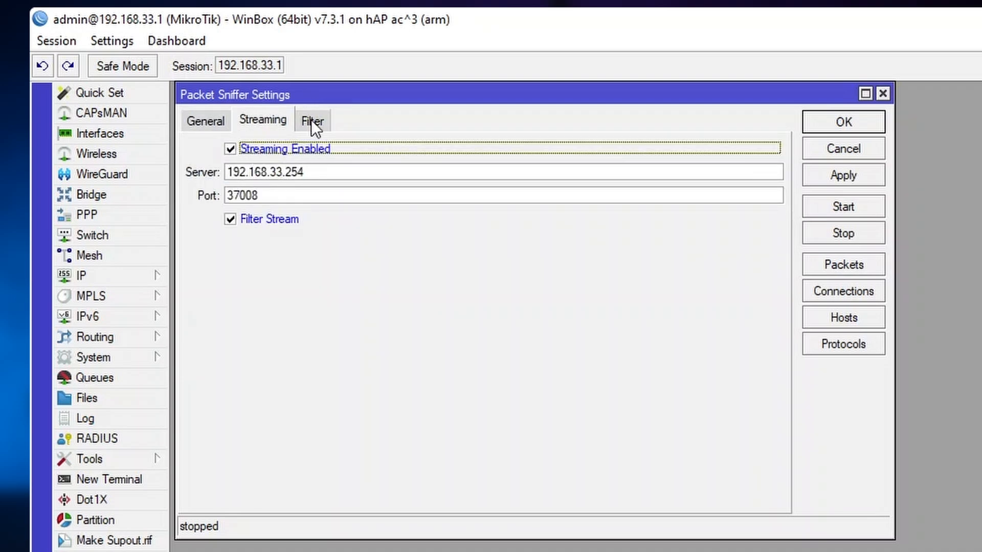
left_click(313, 120)
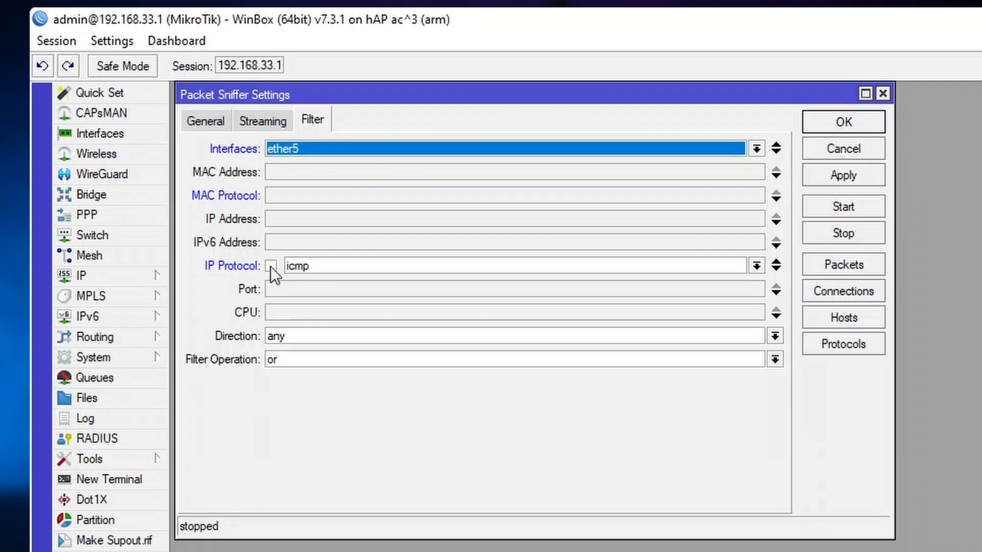
mouse_move(285, 355)
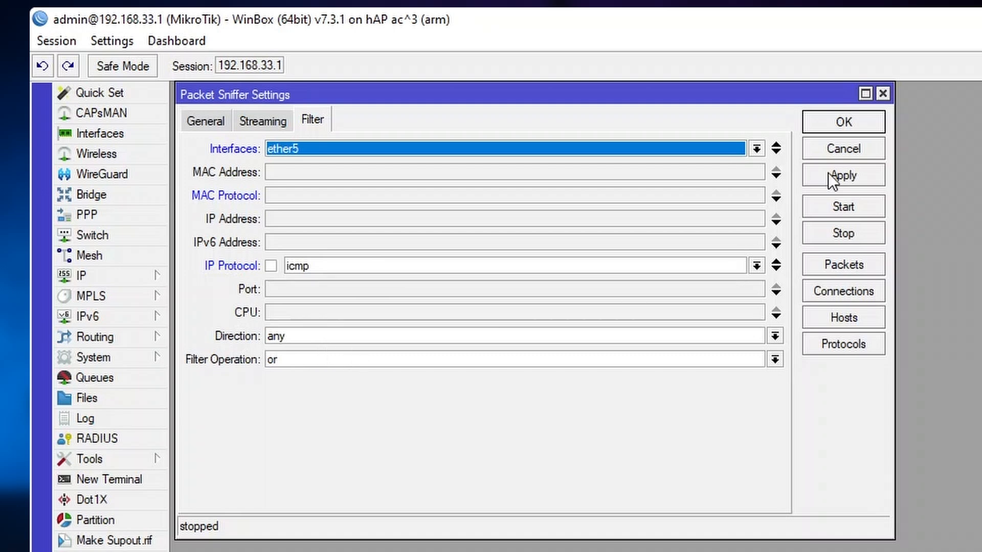
left_click(842, 175)
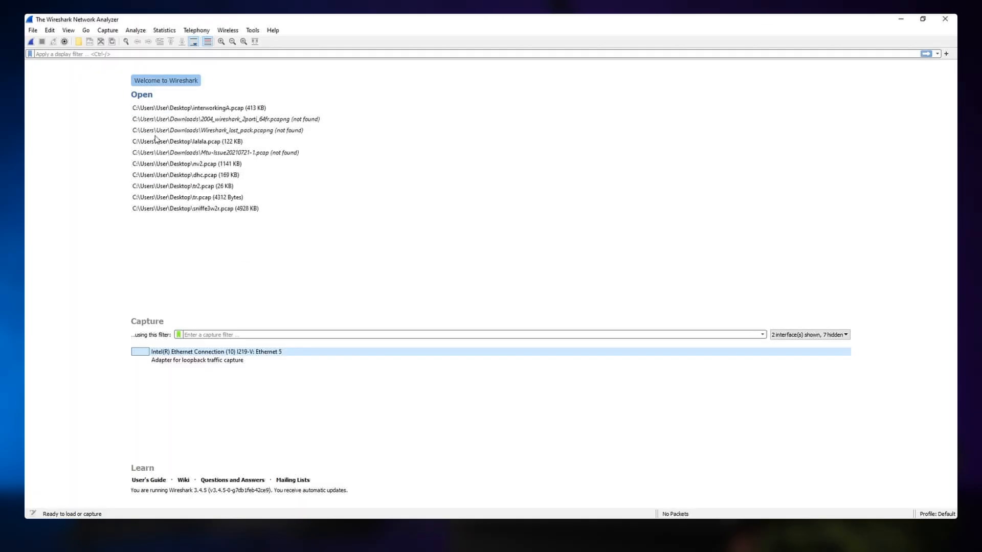
Step: Start capturing on the Intel Ethernet Connection: Ethernet 5 interface
double_click(216, 351)
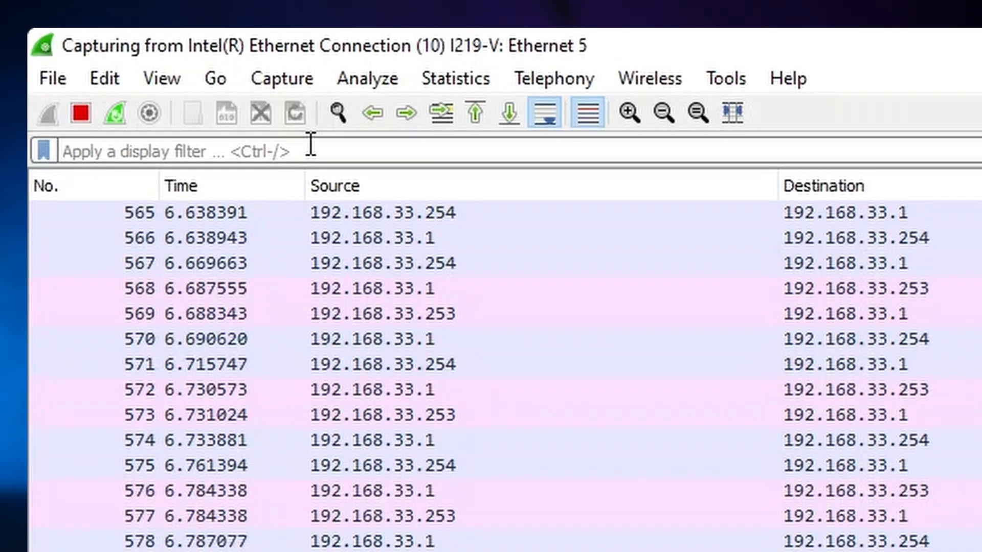
Step: Apply the udp.port==37008 display filter and scroll through the streamed ICMP packets
type("udp.port==37008")
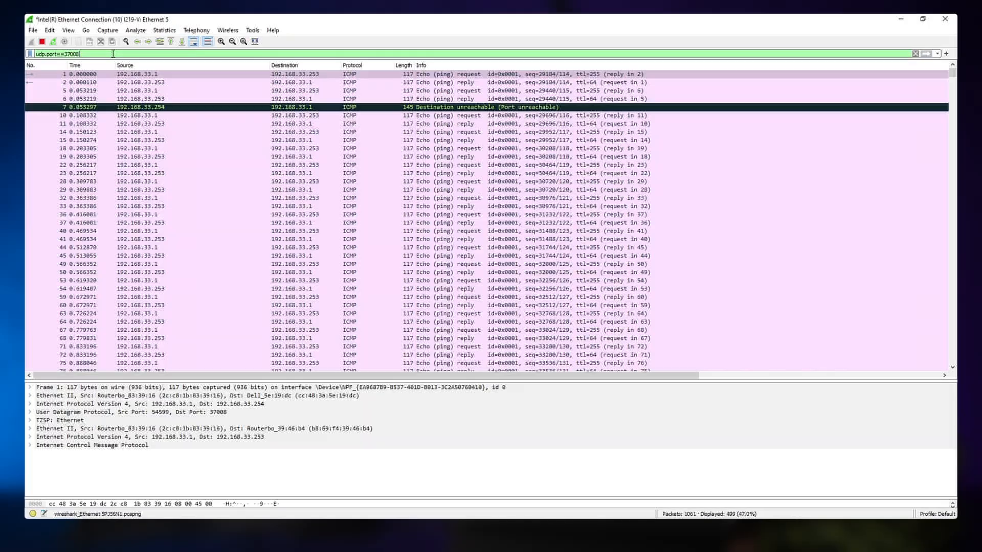
scroll("down", 3)
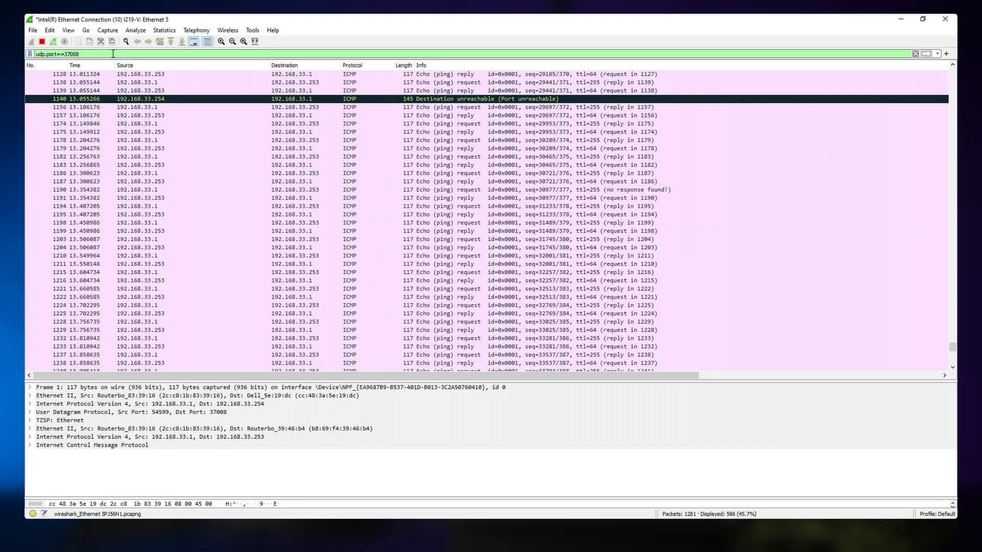